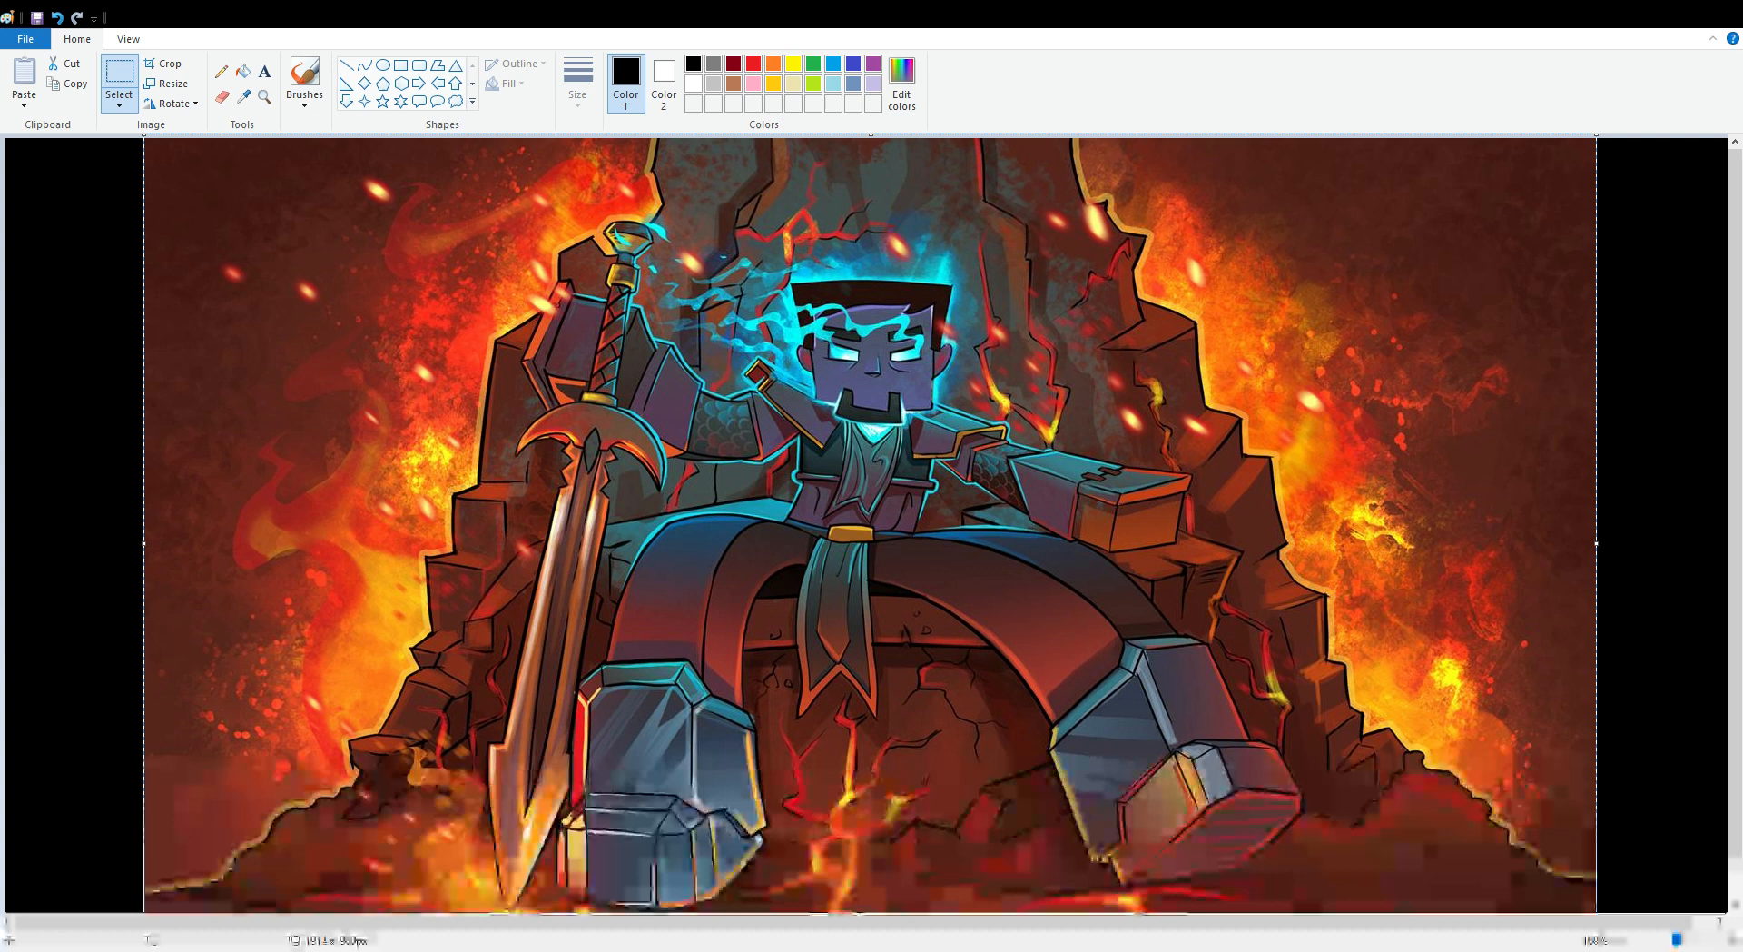
scroll(down, 3)
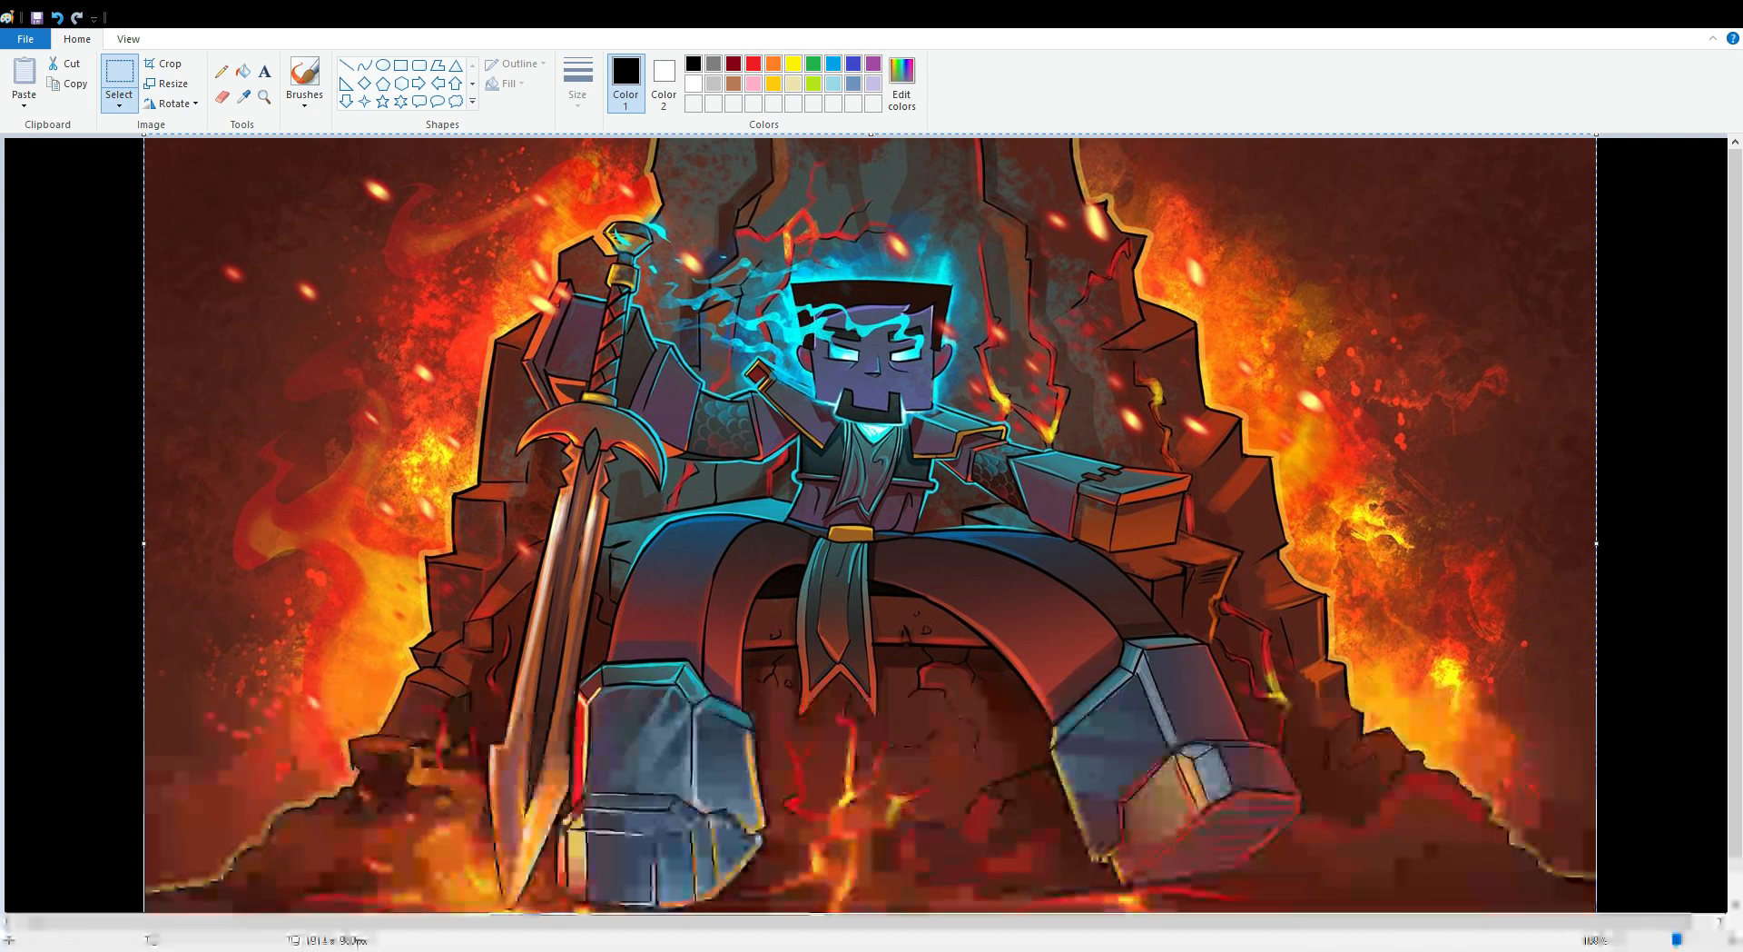
scroll(down, 3)
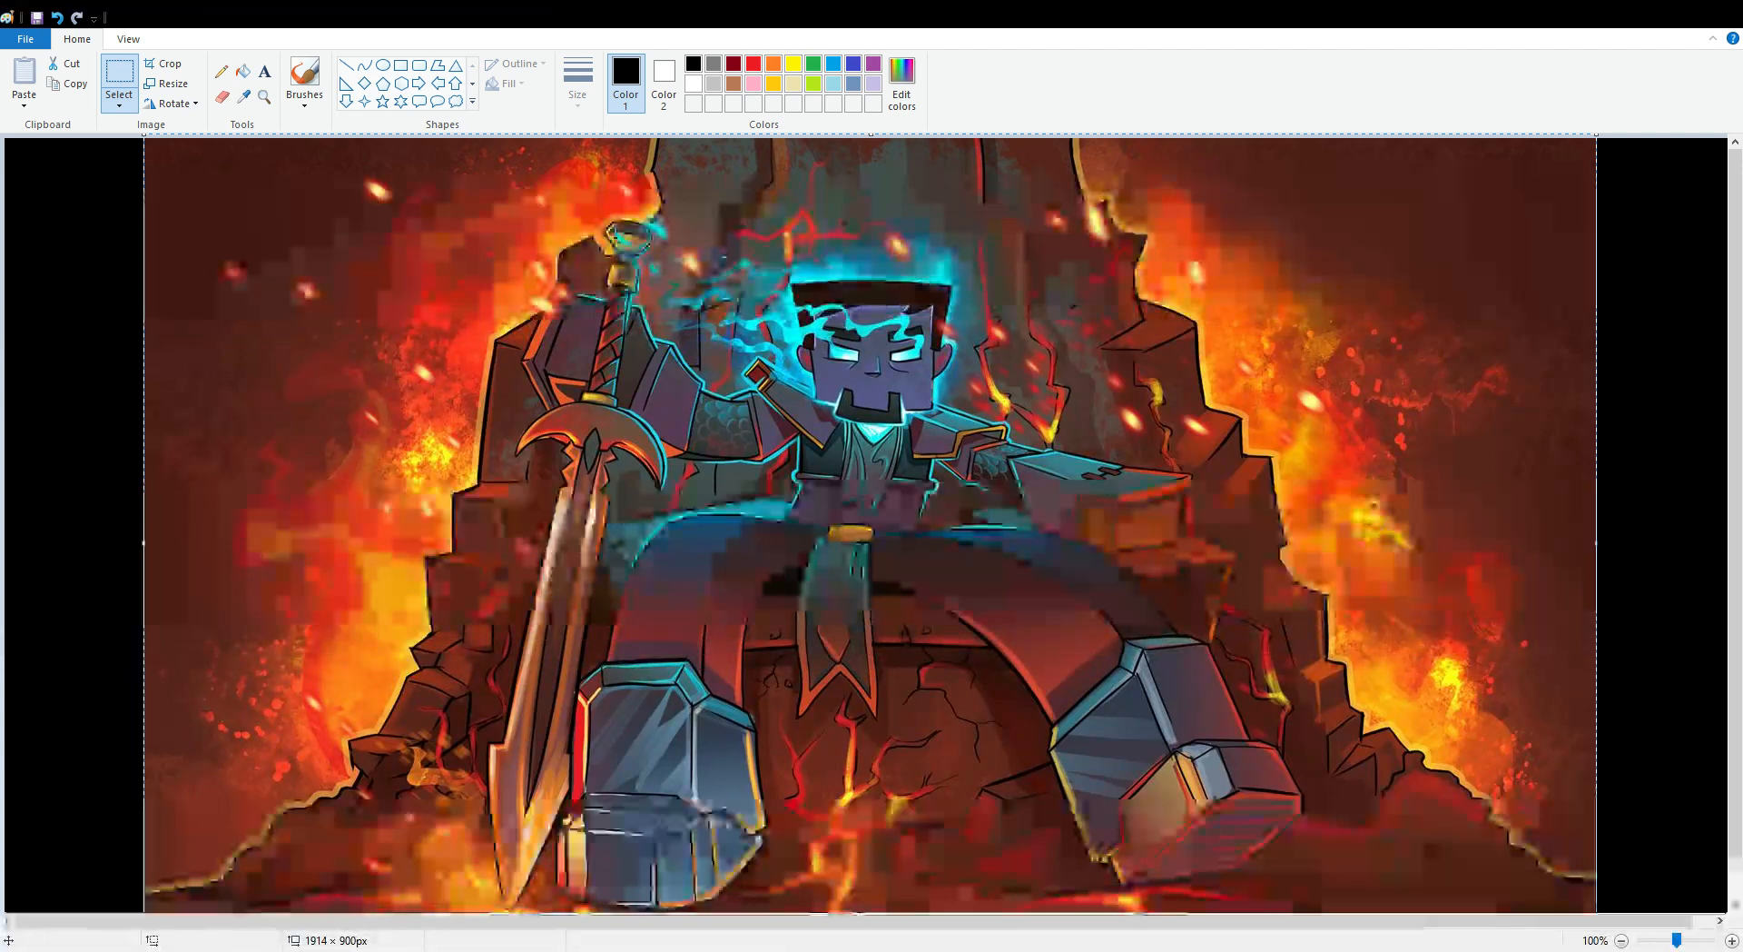
scroll(up, 3)
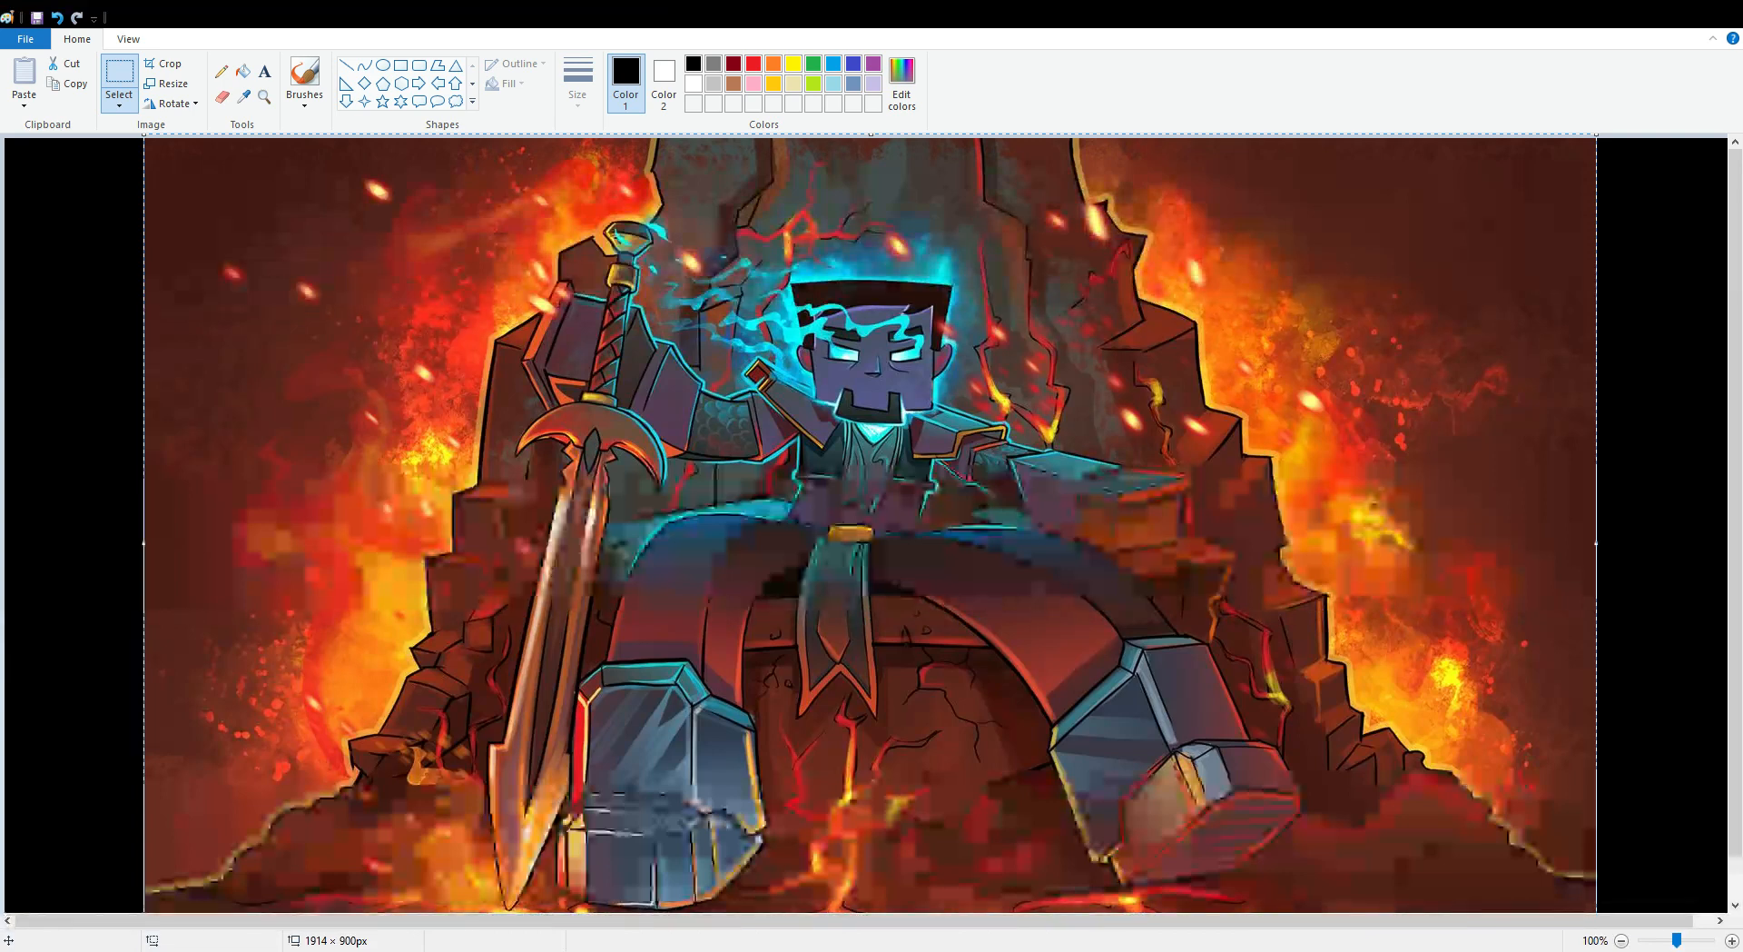